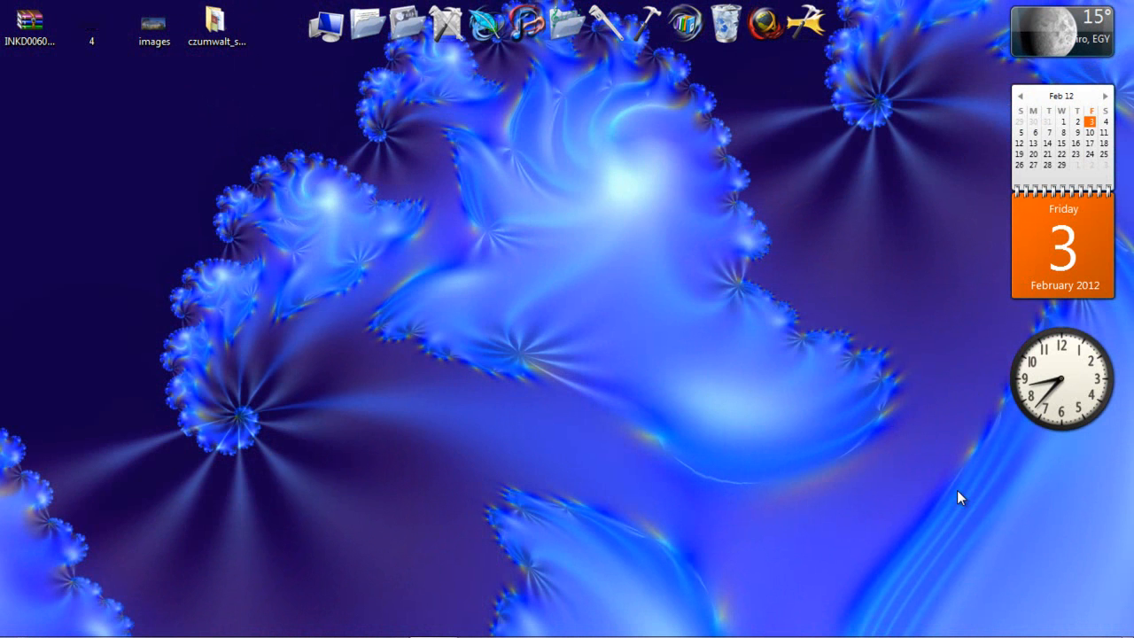
mouse_move(918, 483)
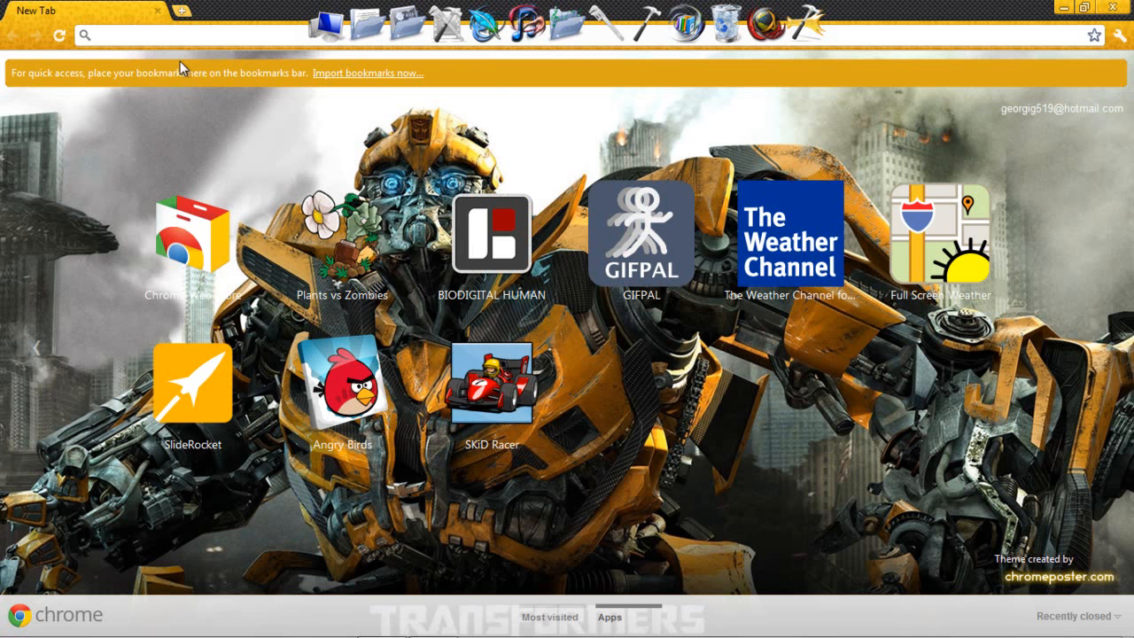
- Search Google for 'easy armenian alphabet' and close the Windows activation warning
text(google.com.eg)
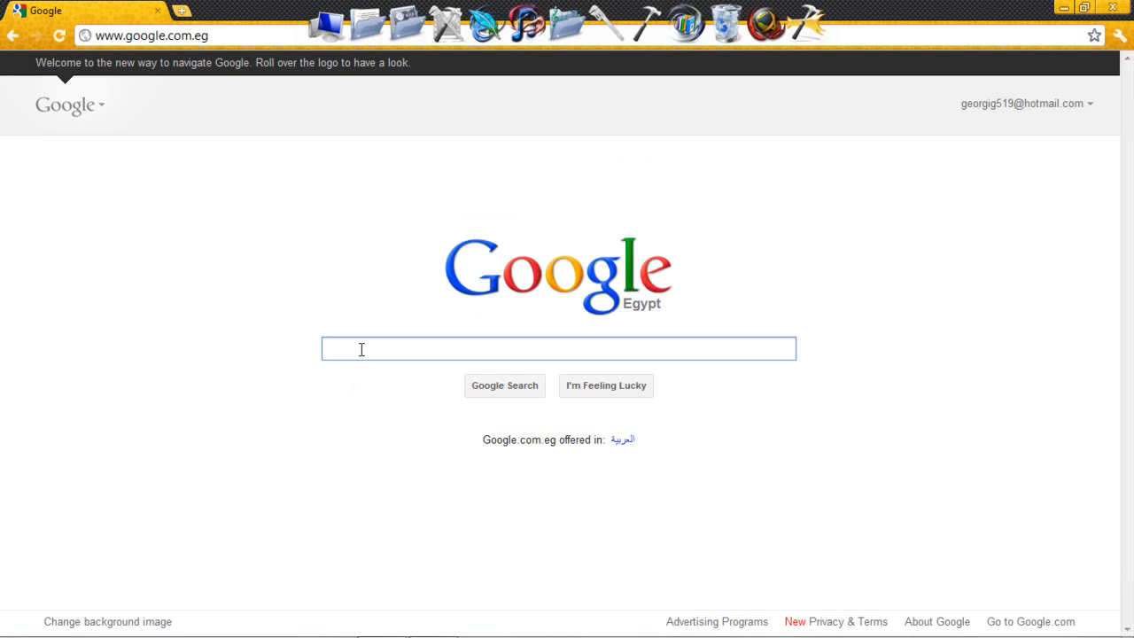
text(easy armenian alp)
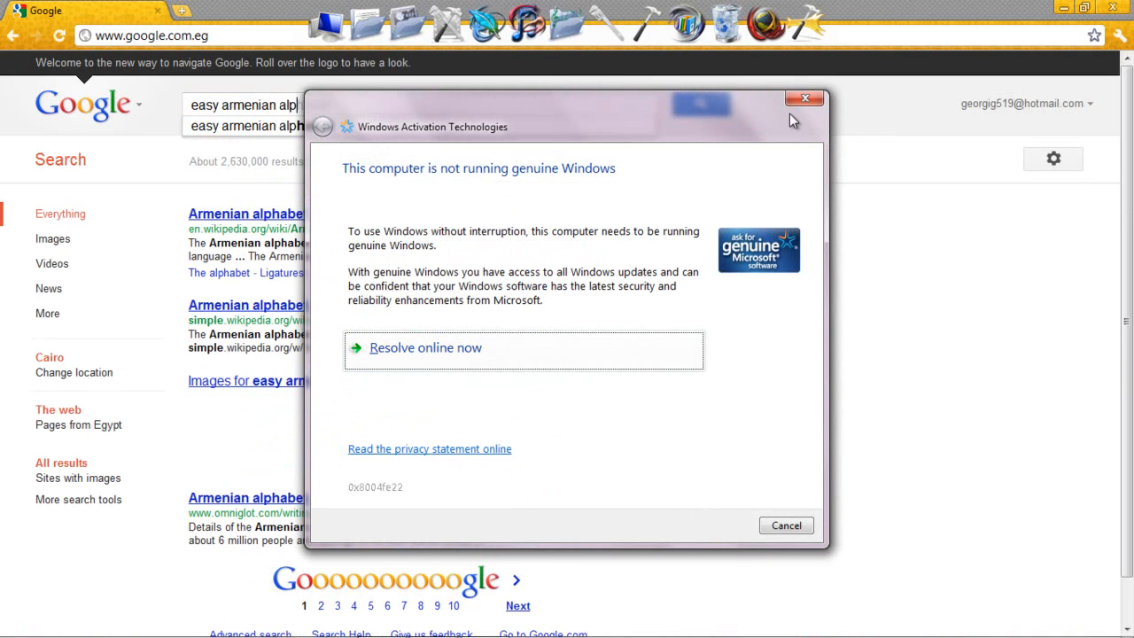
click(805, 94)
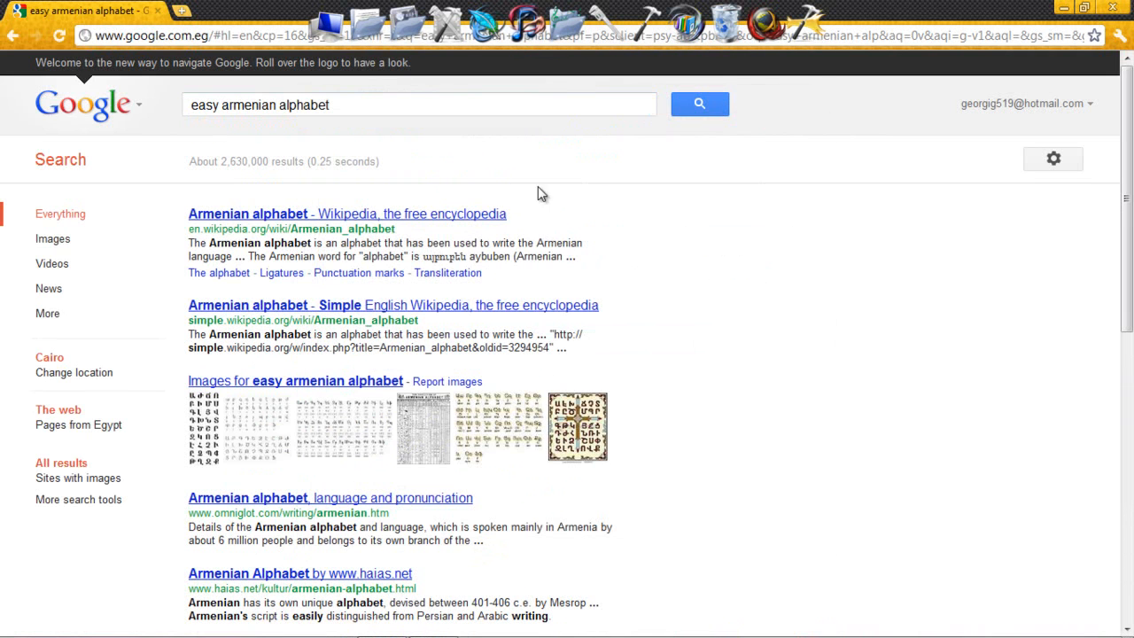
- Scroll the results down to the LearnArmenian.com - Home link
scroll(down, 3)
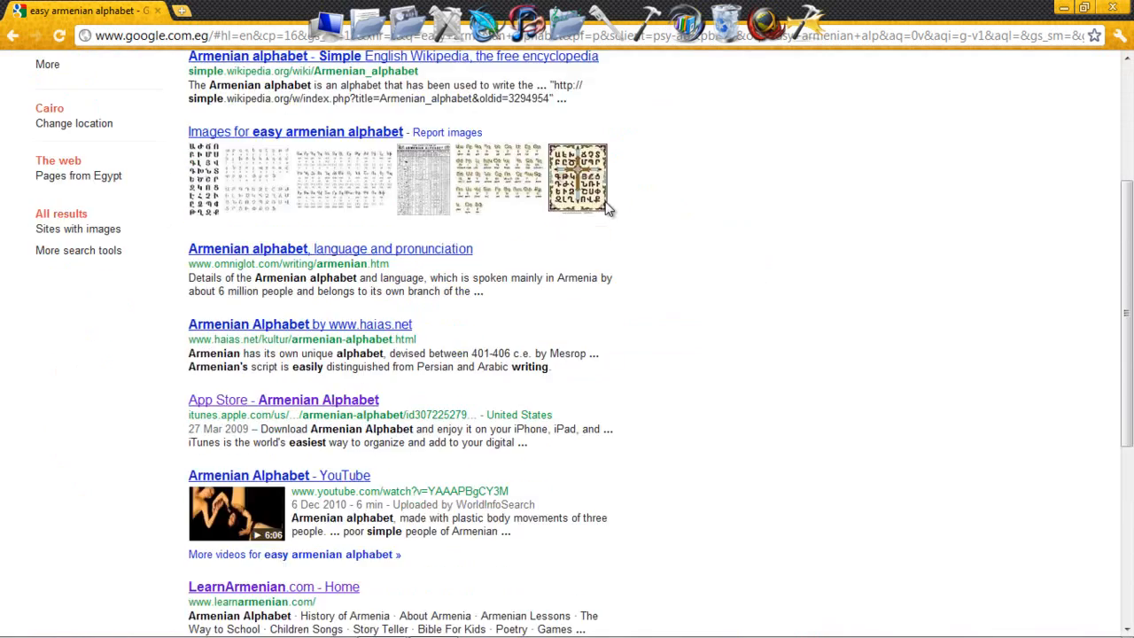
scroll(down, 3)
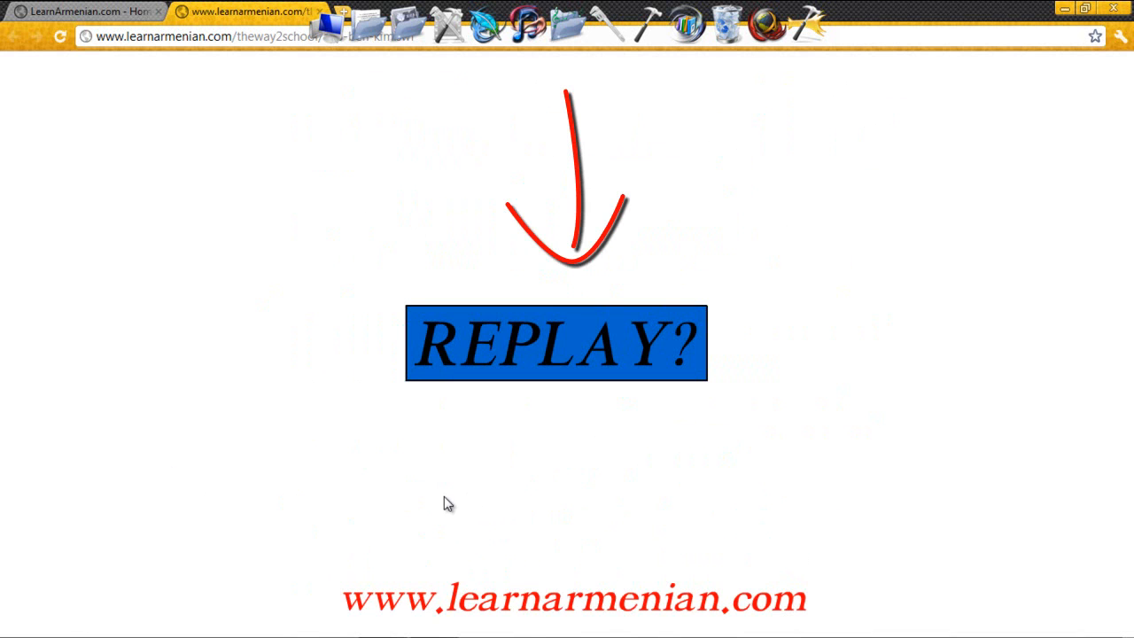
mouse_move(194, 325)
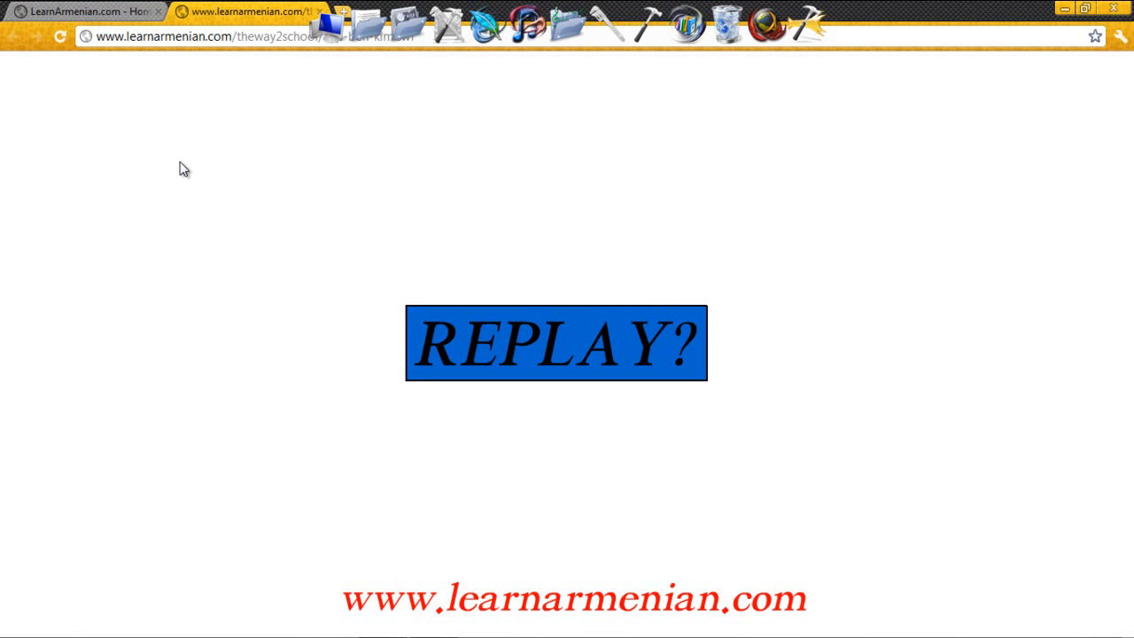
mouse_move(527, 309)
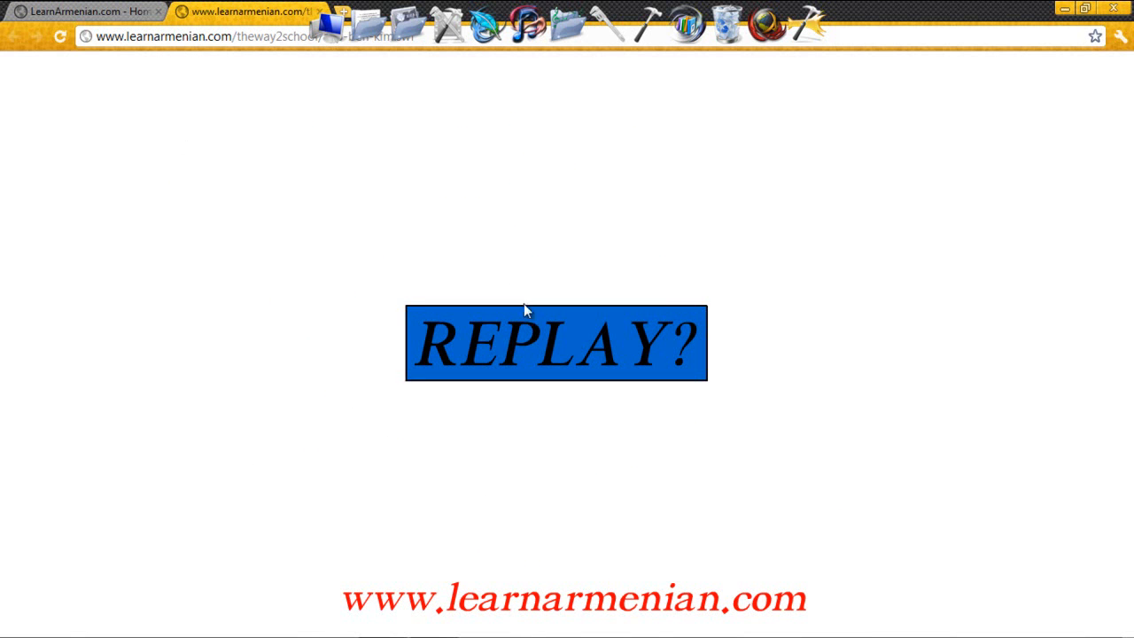
mouse_move(220, 119)
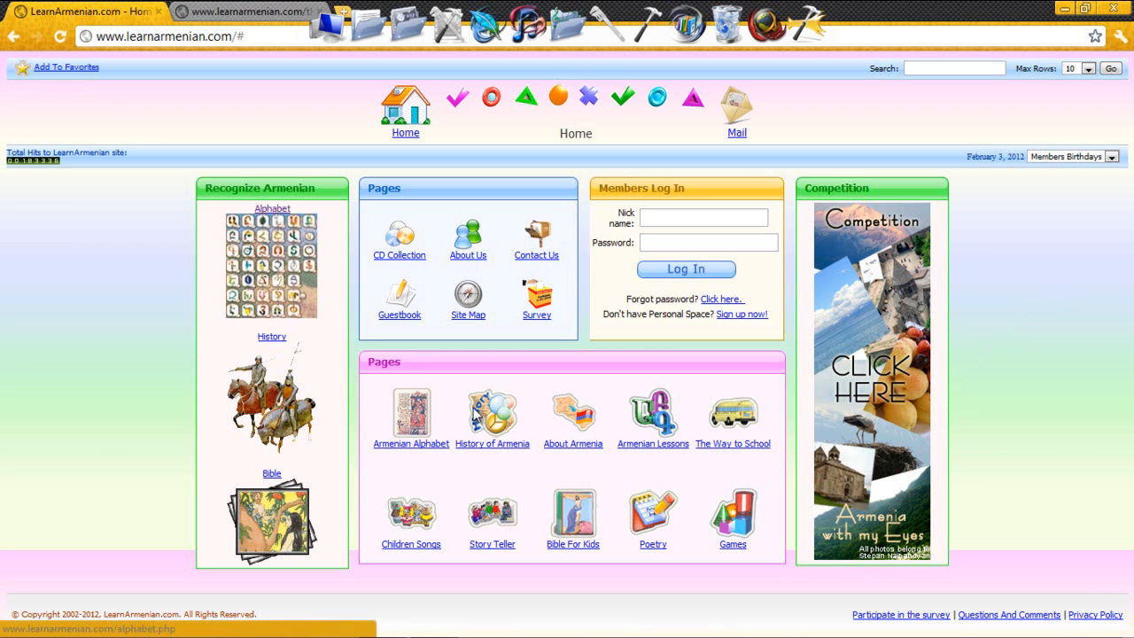
mouse_move(119, 196)
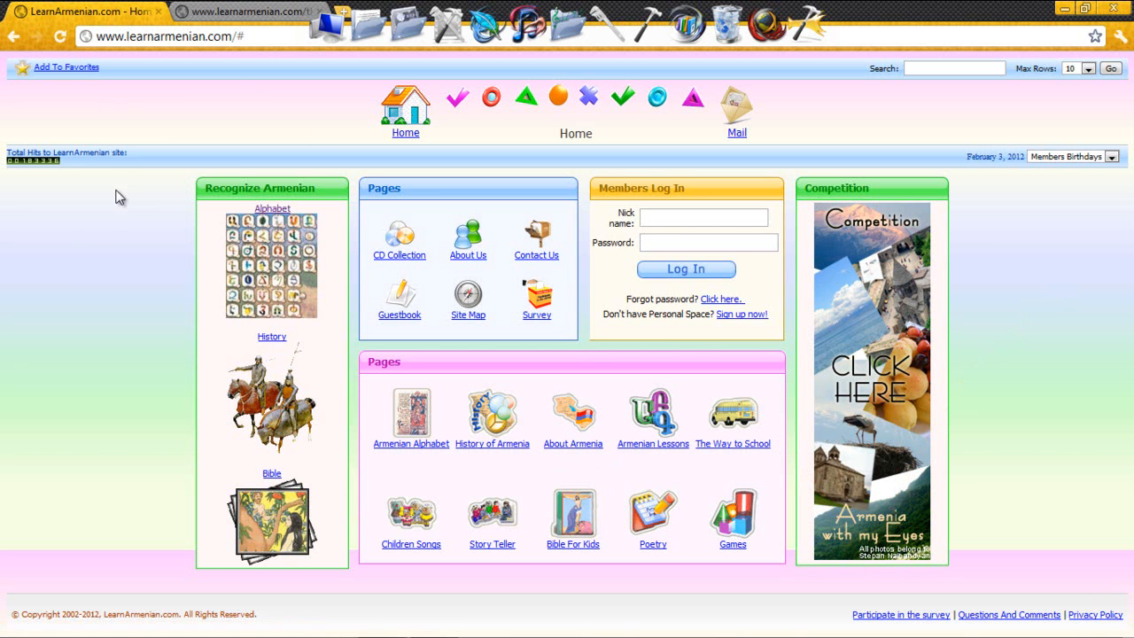
mouse_move(1067, 10)
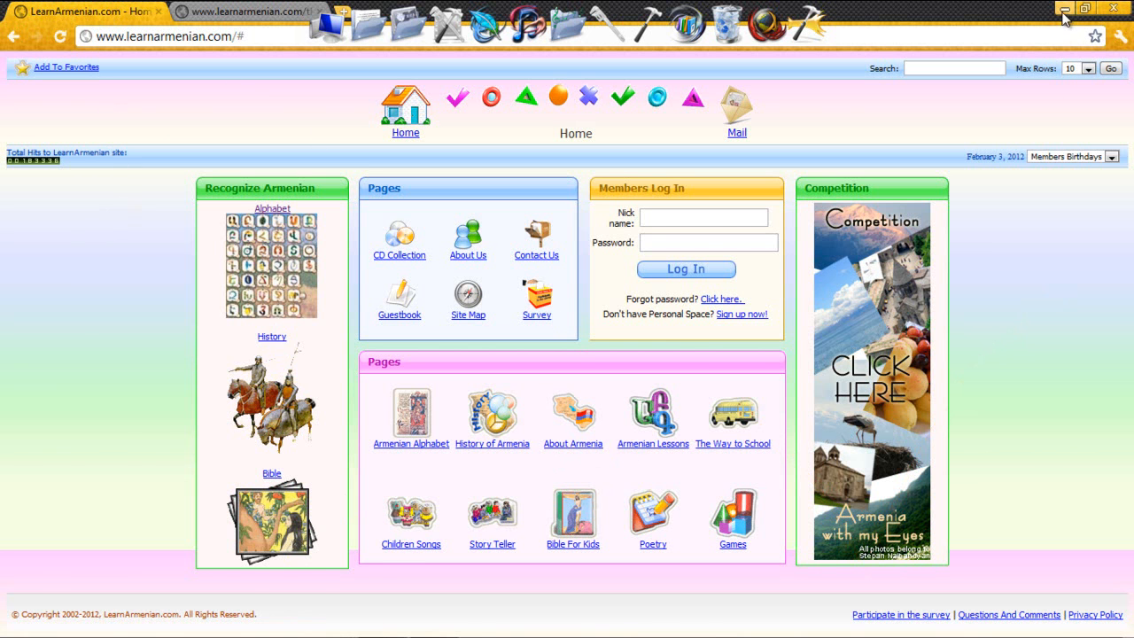
- Minimize the browser window to reveal the Windows desktop
click(1110, 10)
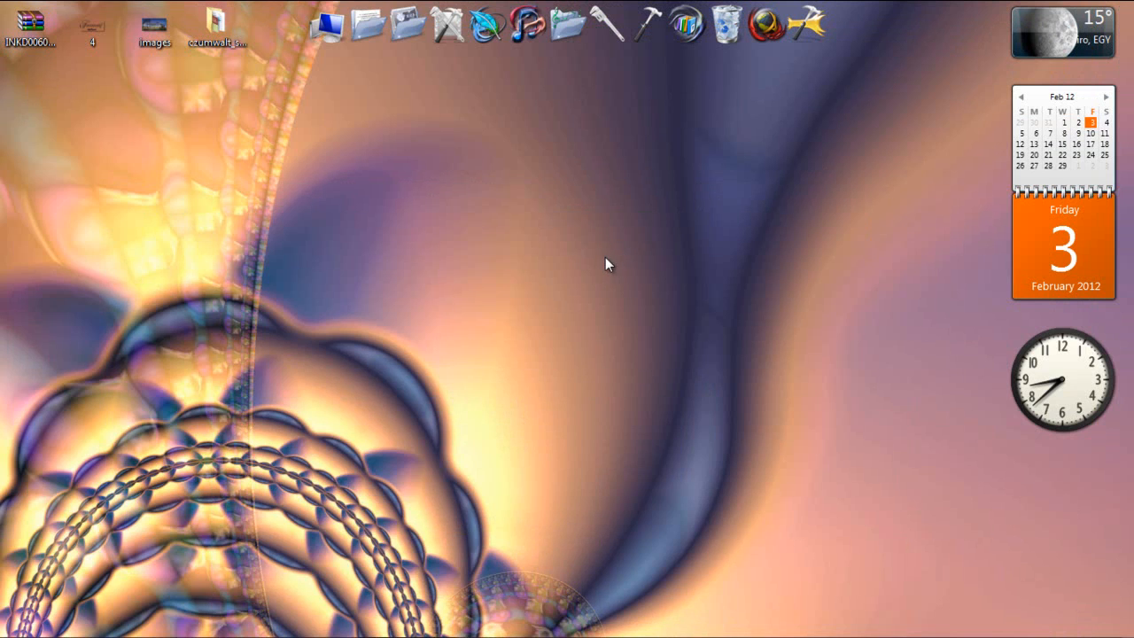